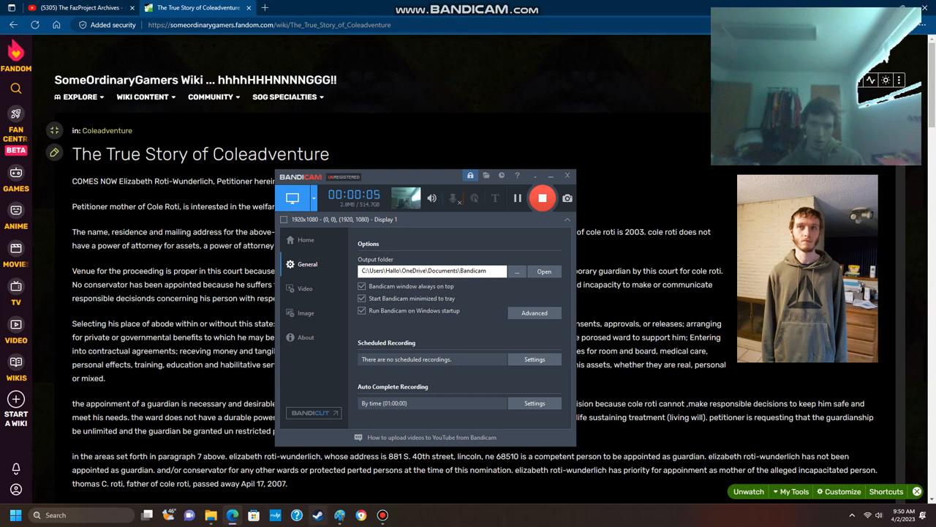
Dismiss the Bandicam window so the Edge wiki article is fully visible while recording.
{"action": "left_click", "coordinate": [568, 176]}
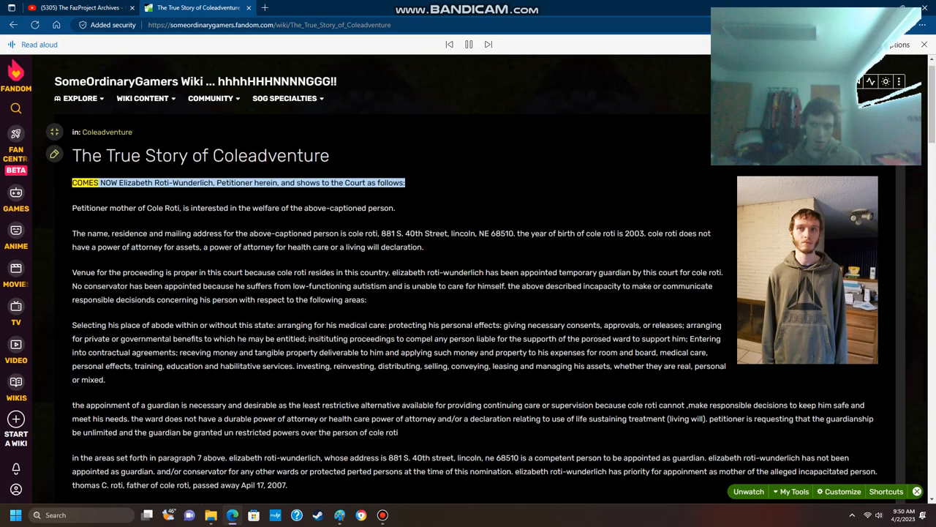
Scroll down to follow Read aloud through the opening paragraphs toward the place-of-abode section.
{"action": "scroll", "scroll_direction": "down", "scroll_amount": 3}
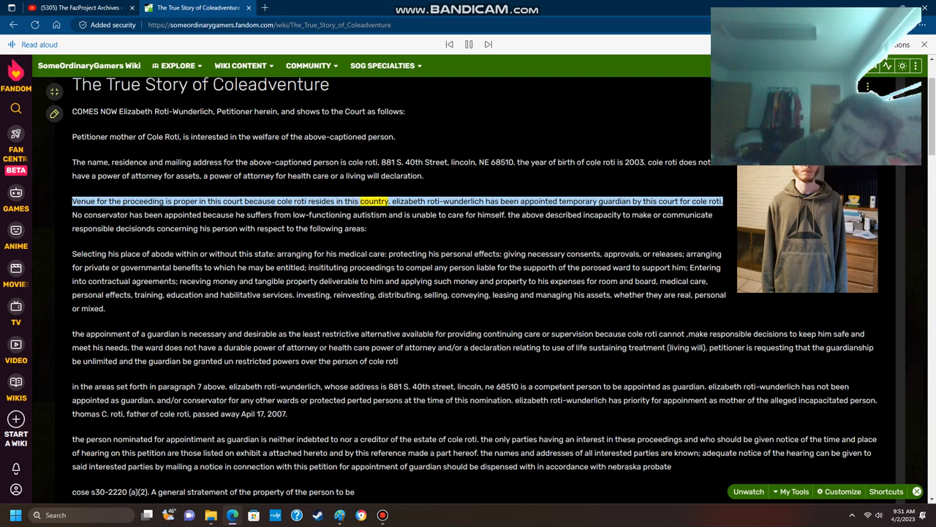
{"action": "scroll", "scroll_direction": "down", "scroll_amount": 3}
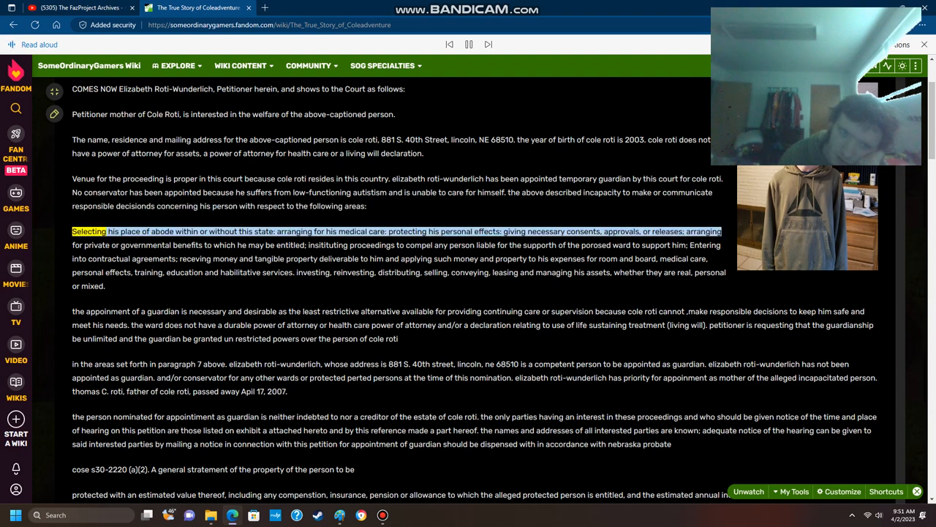
Scroll down as narration reads the place-of-abode and guardian's powers paragraphs.
{"action": "scroll", "scroll_direction": "down", "scroll_amount": 3}
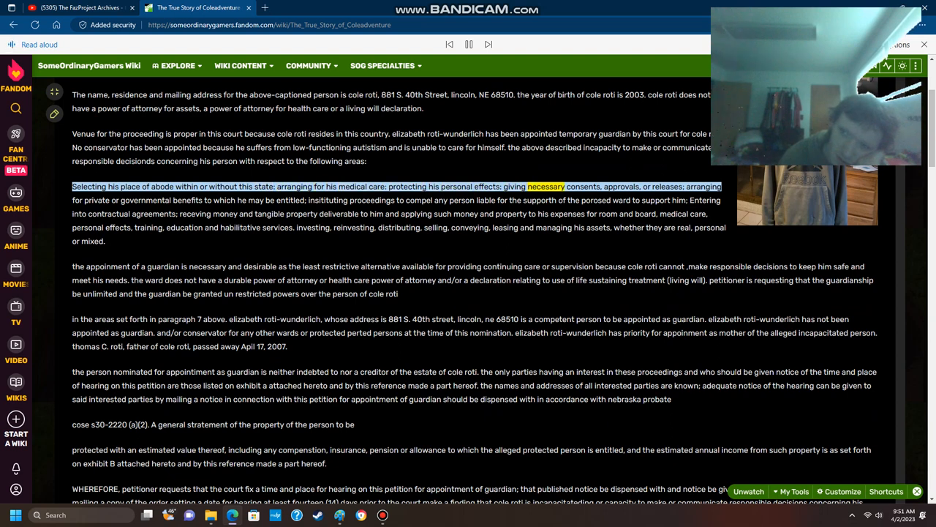
{"action": "scroll", "scroll_direction": "down", "scroll_amount": 3}
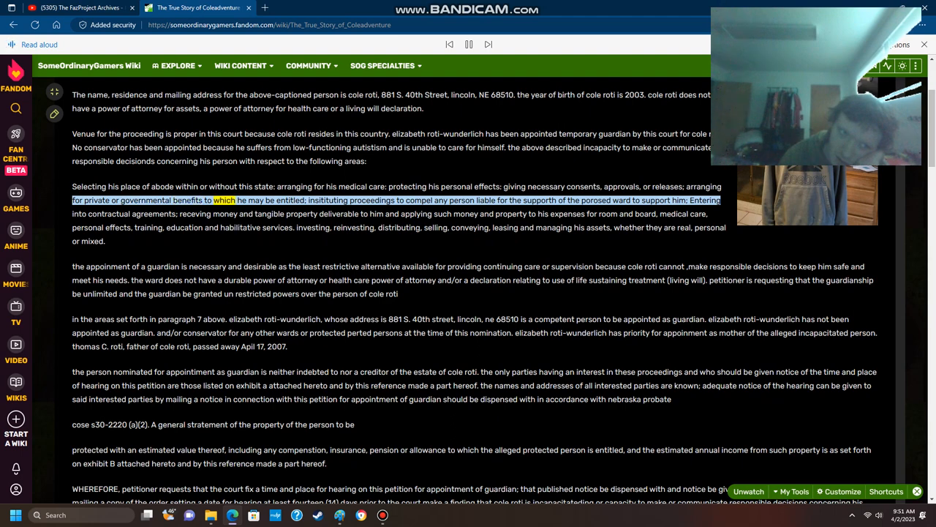
{"action": "scroll", "scroll_direction": "down", "scroll_amount": 3}
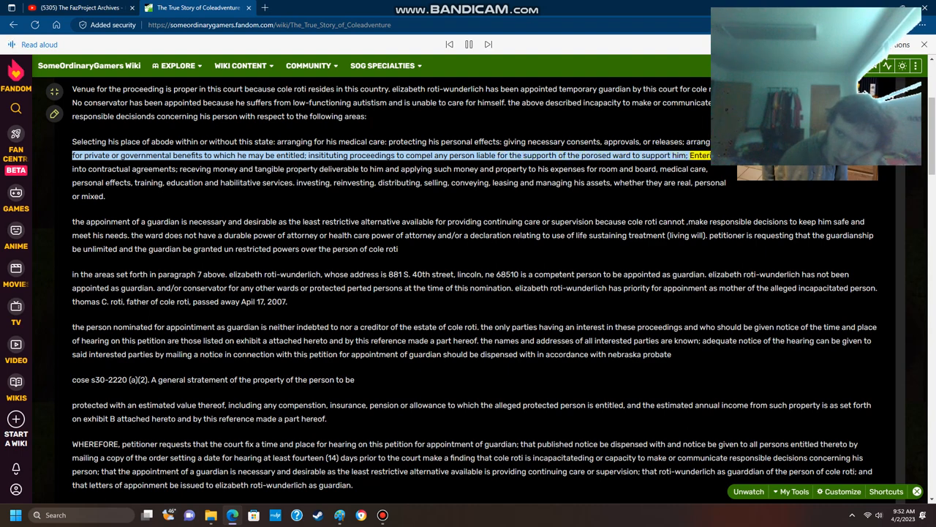
{"action": "scroll", "scroll_direction": "down", "scroll_amount": 3}
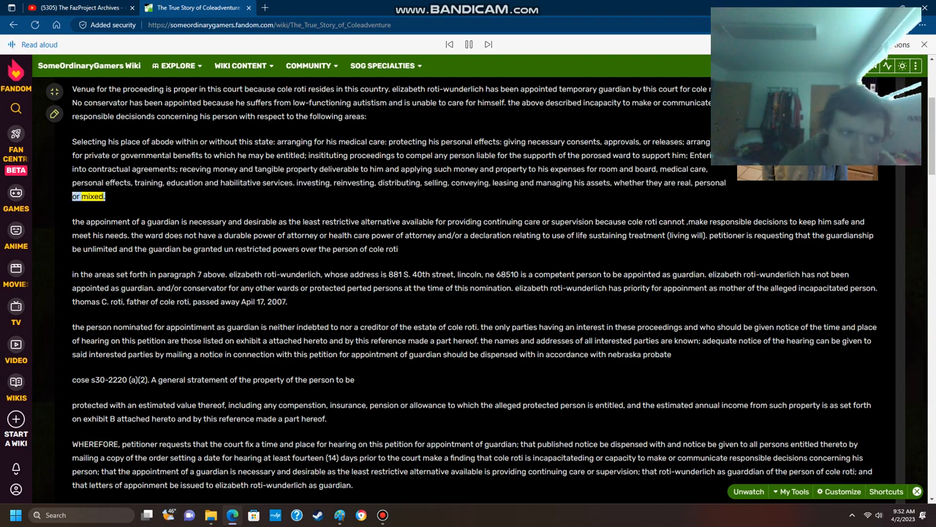
{"action": "scroll", "scroll_direction": "down", "scroll_amount": 3}
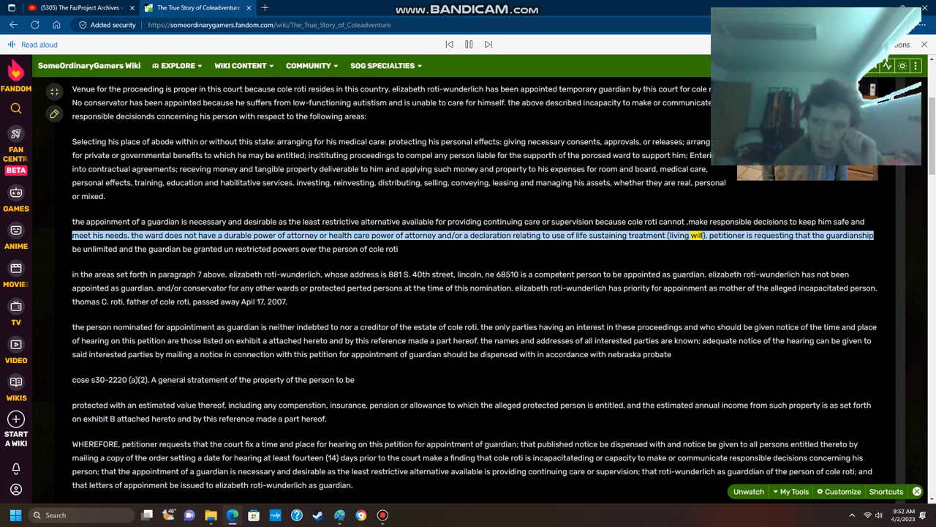
Scroll down as narration covers the guardian-necessity and least restrictive alternative paragraphs.
{"action": "scroll", "scroll_direction": "down", "scroll_amount": 3}
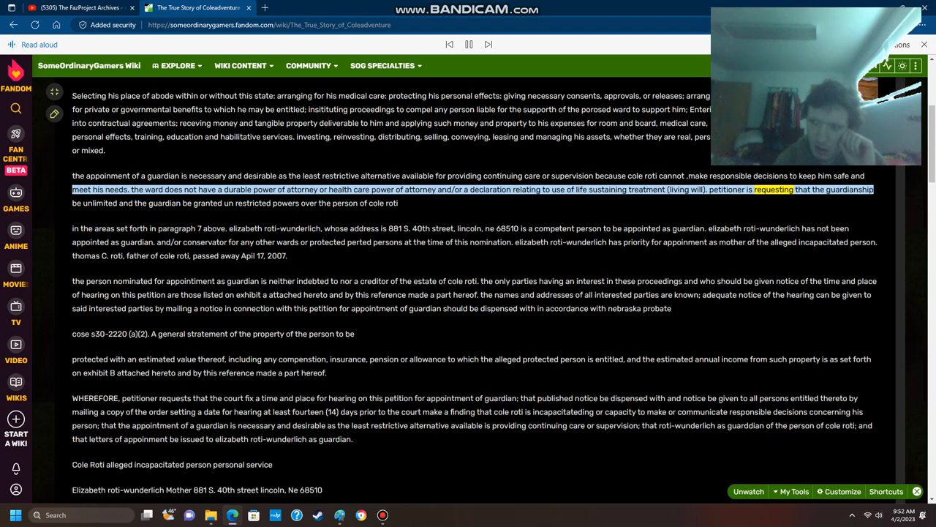
{"action": "scroll", "scroll_direction": "down", "scroll_amount": 3}
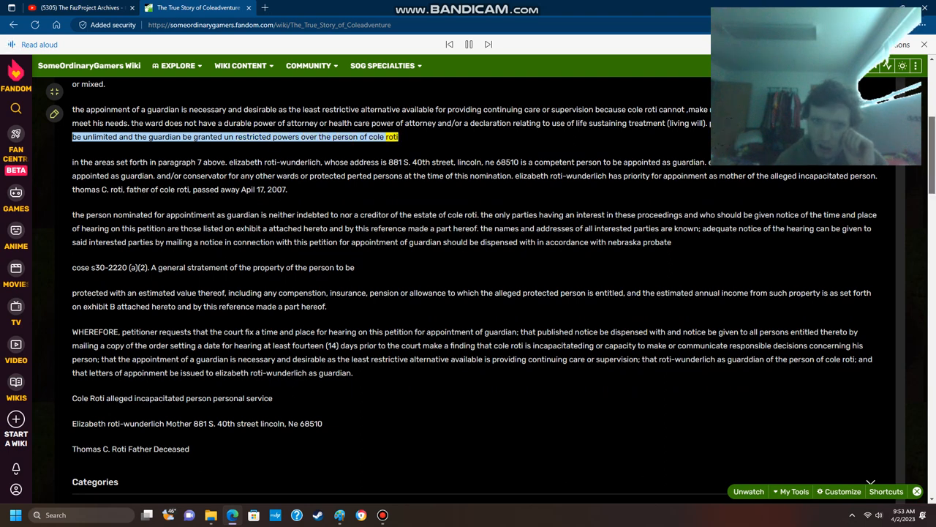
{"action": "scroll", "scroll_direction": "down", "scroll_amount": 3}
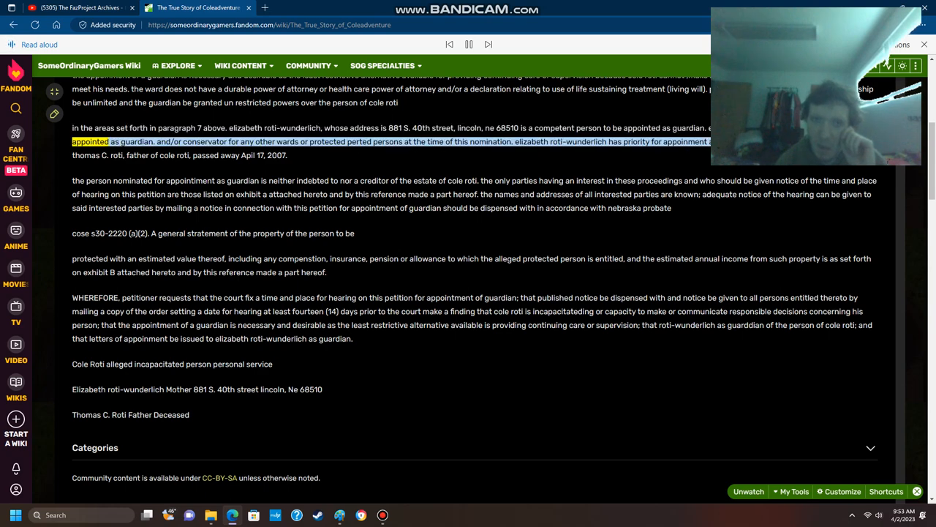
{"action": "scroll", "scroll_direction": "up", "scroll_amount": 3}
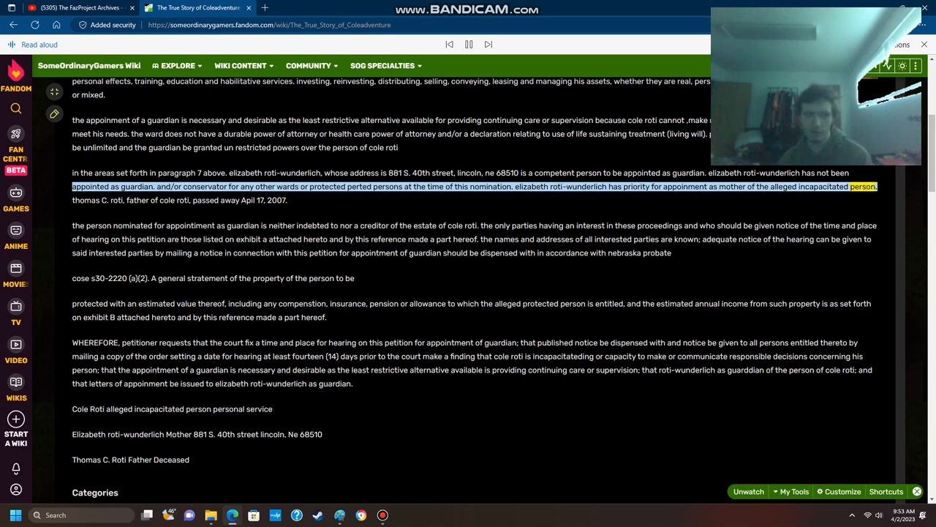
{"action": "scroll", "scroll_direction": "down", "scroll_amount": 3}
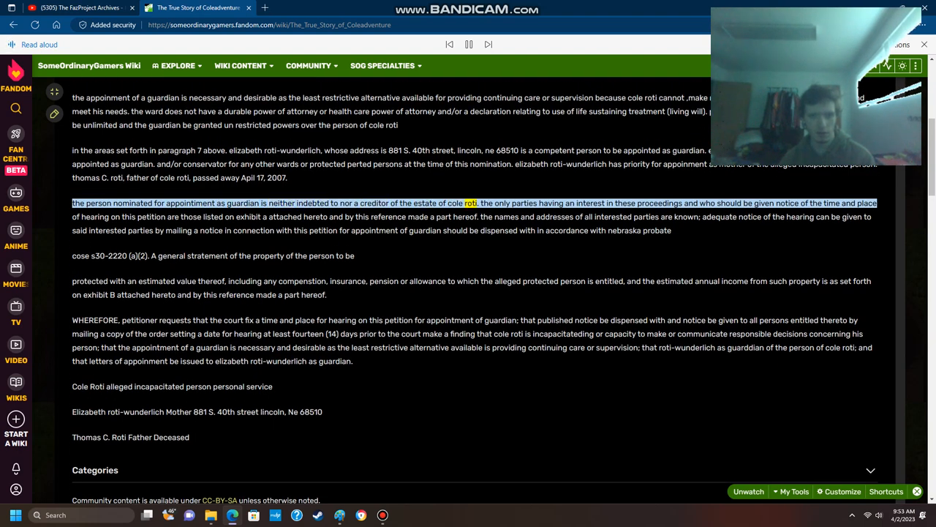
{"action": "scroll", "scroll_direction": "down", "scroll_amount": 3}
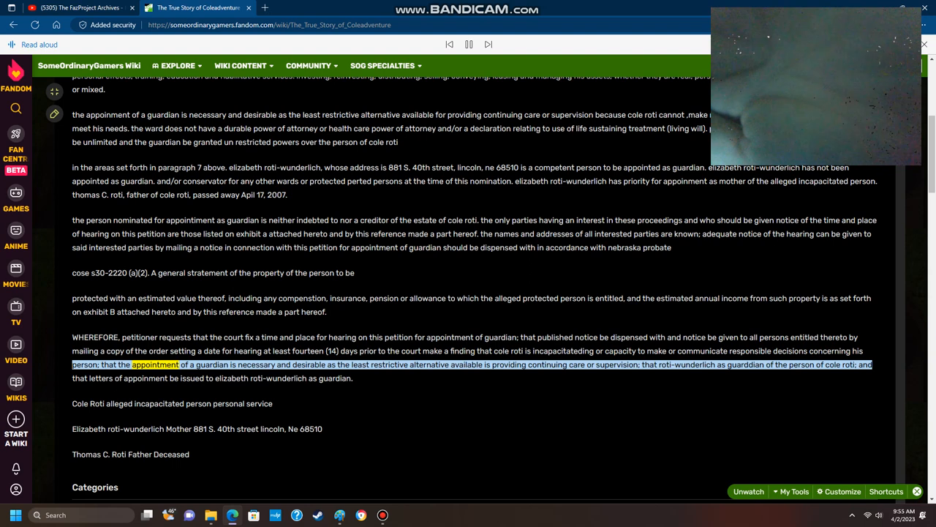
{"action": "double_click", "coordinate": [258, 365]}
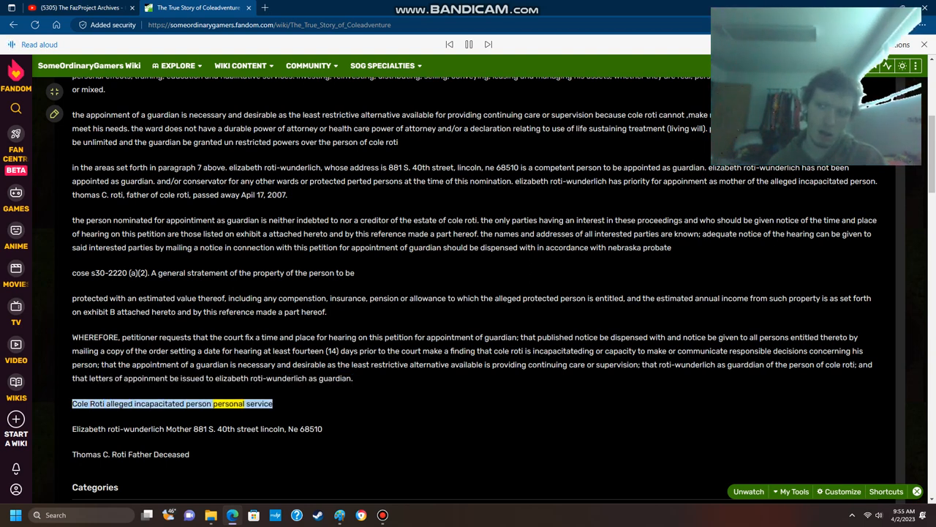
{"action": "scroll", "scroll_direction": "down", "scroll_amount": 3}
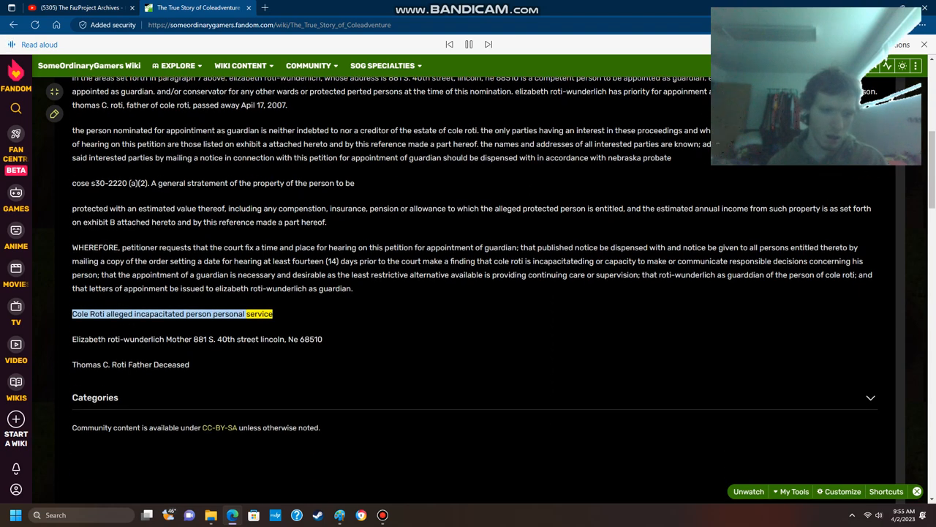